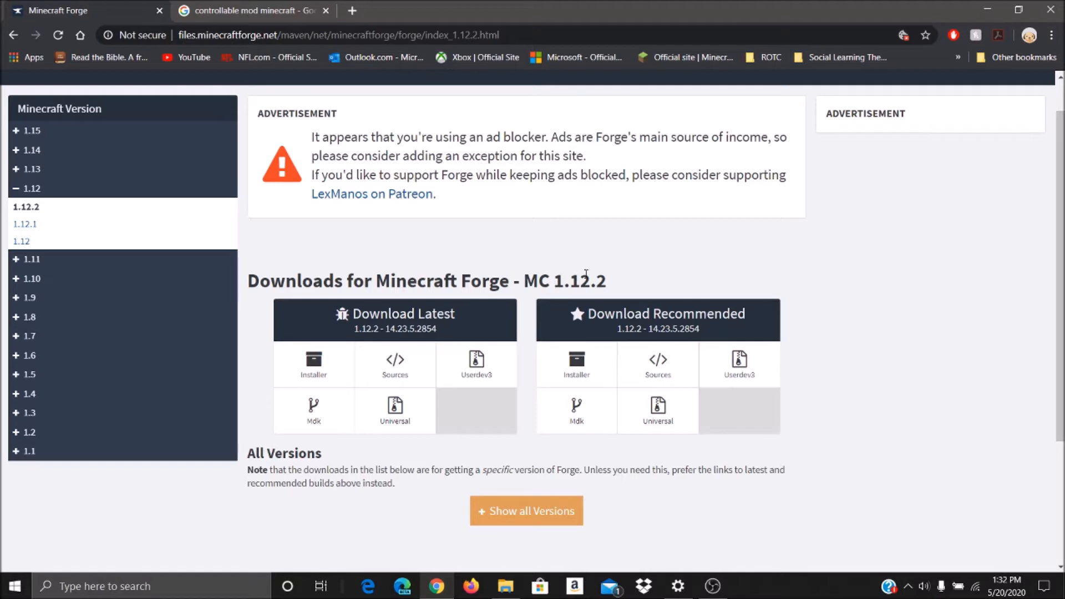
mouse_move(295, 237)
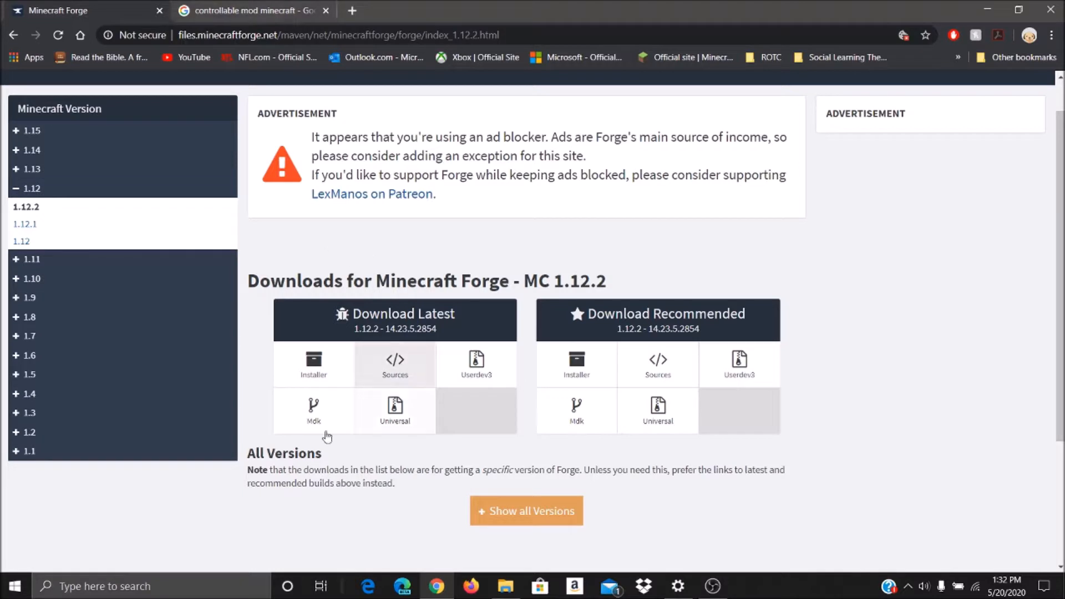
mouse_move(373, 457)
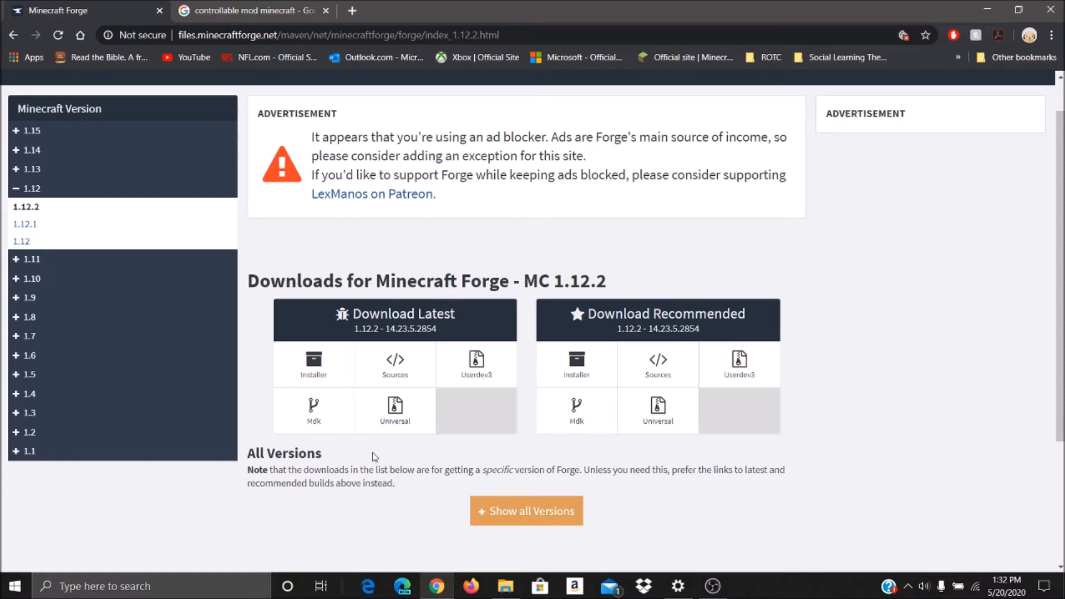
mouse_move(576, 406)
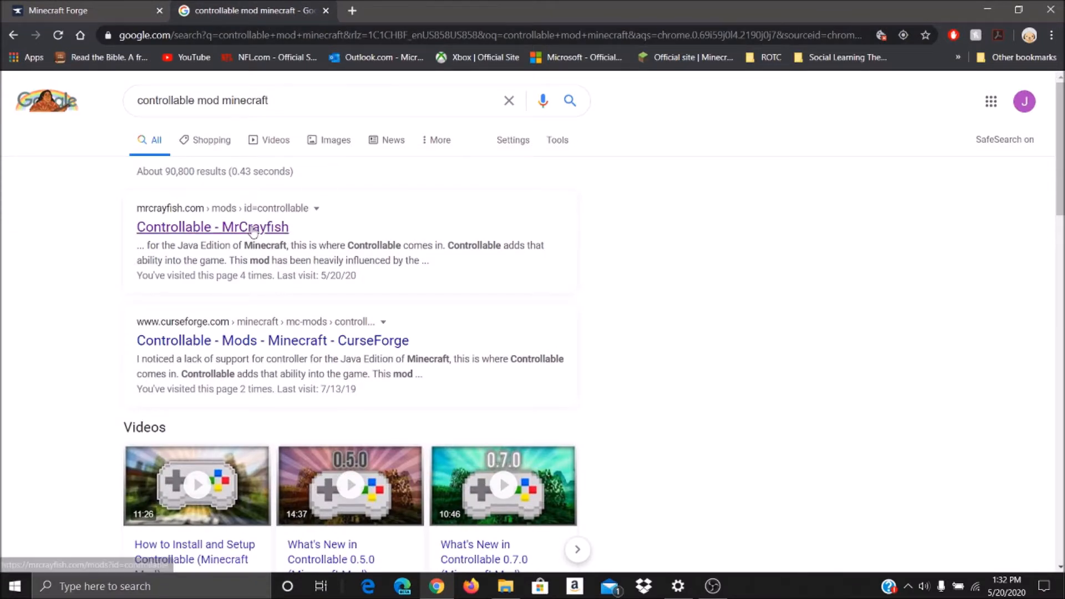
Open the Controllable mod page, reach its 1.12.2 v0.8.0 downloads, then switch to File Explorer.
click(212, 227)
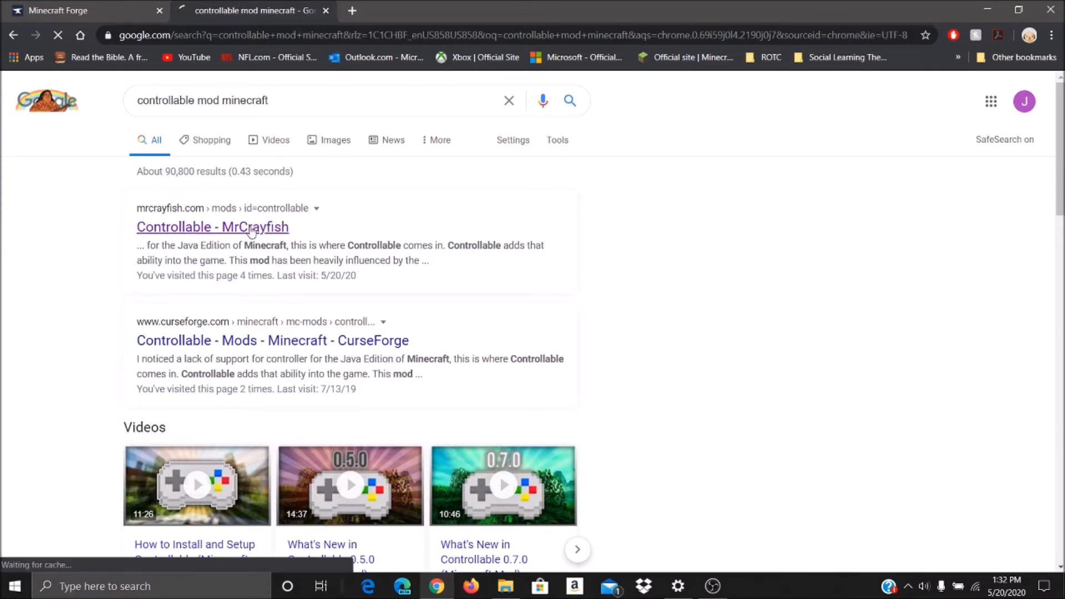
click(212, 227)
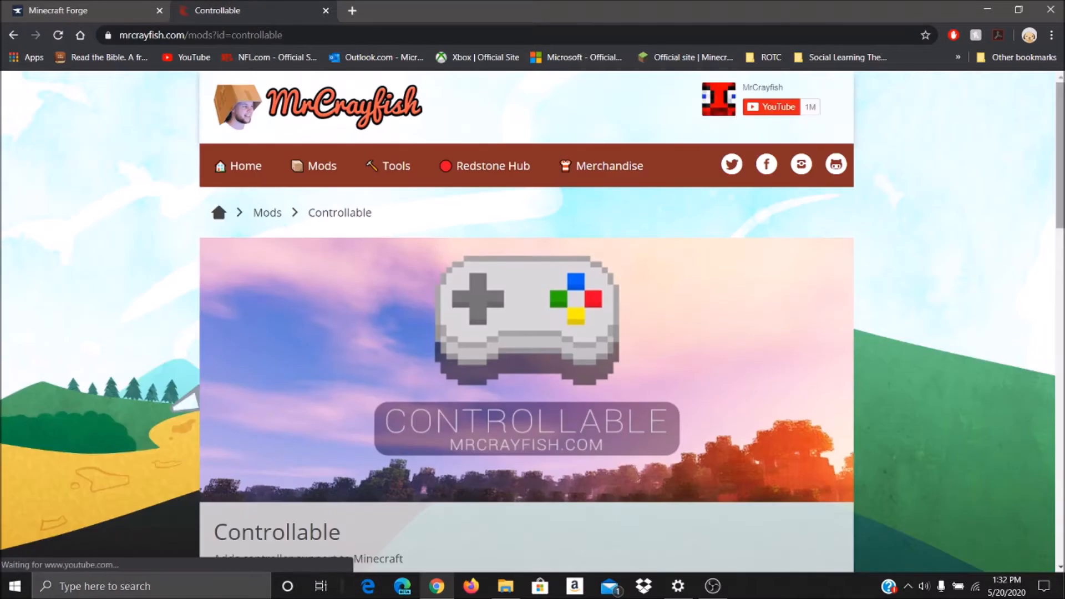
scroll(down, 3)
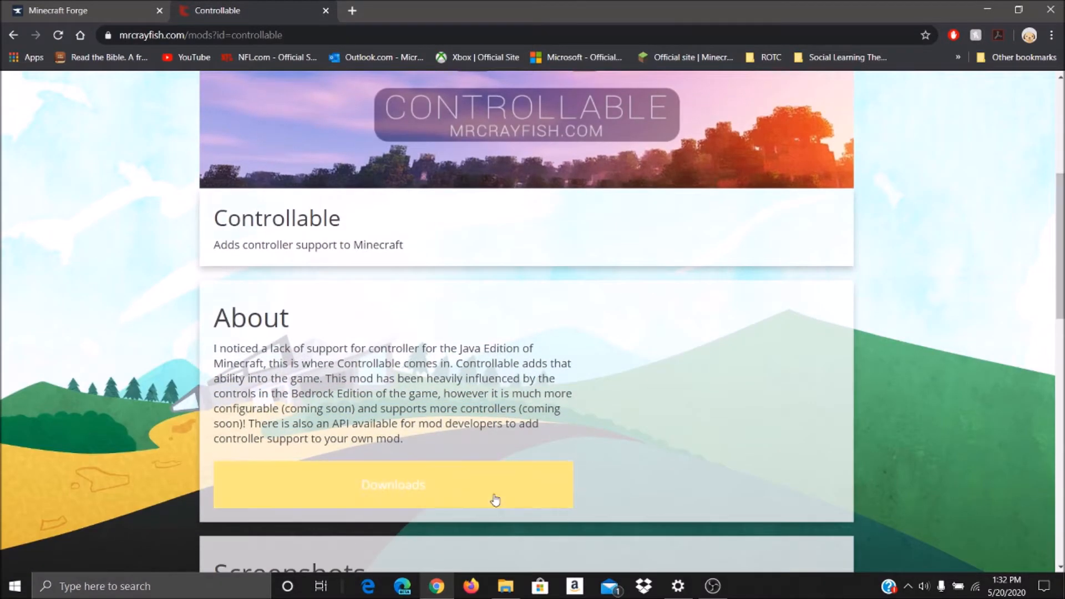
click(393, 484)
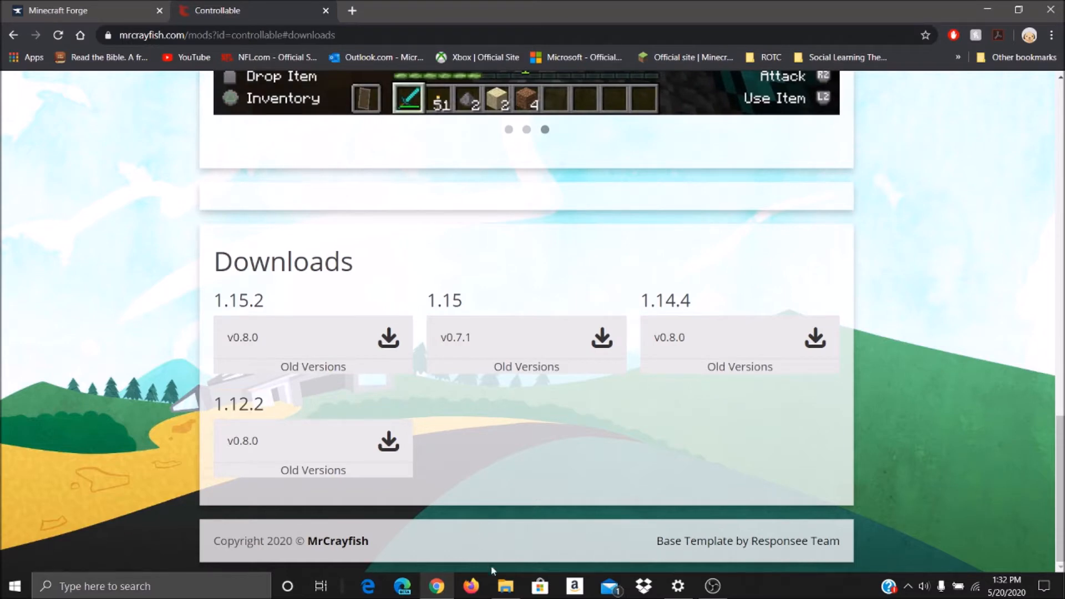
click(504, 585)
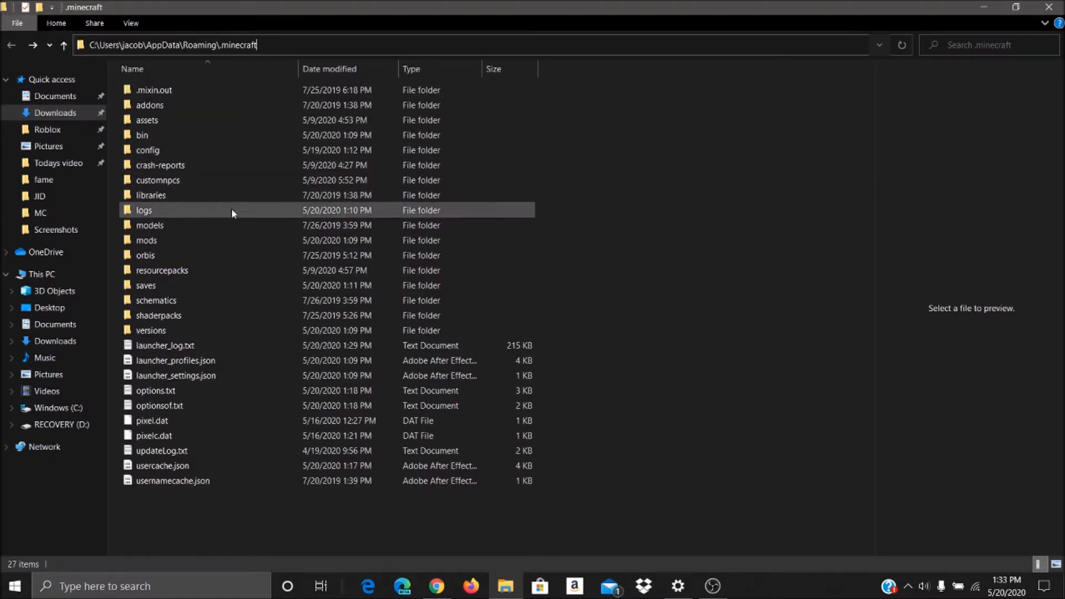
mouse_move(58, 408)
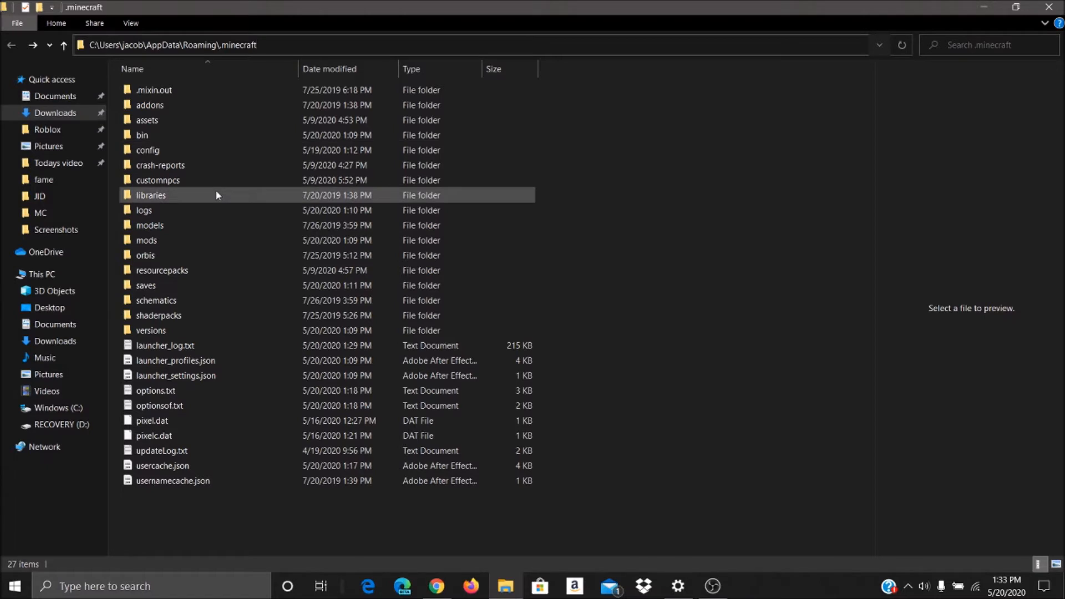
Open the .minecraft mods folder containing controllable-0.8.0-mc1.12.2.jar.
click(172, 240)
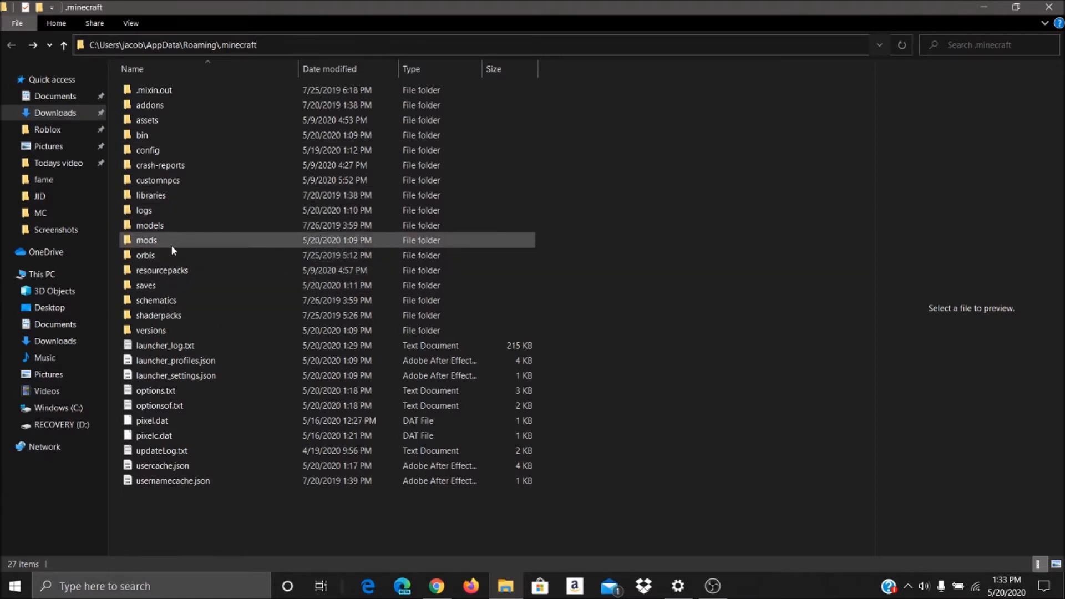
double_click(146, 239)
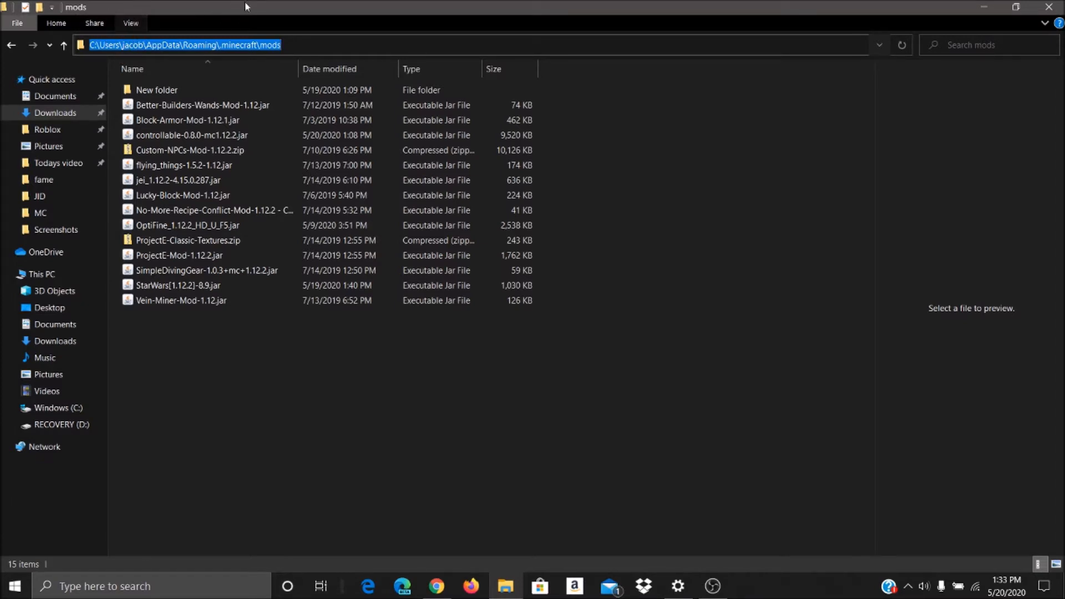
mouse_move(343, 411)
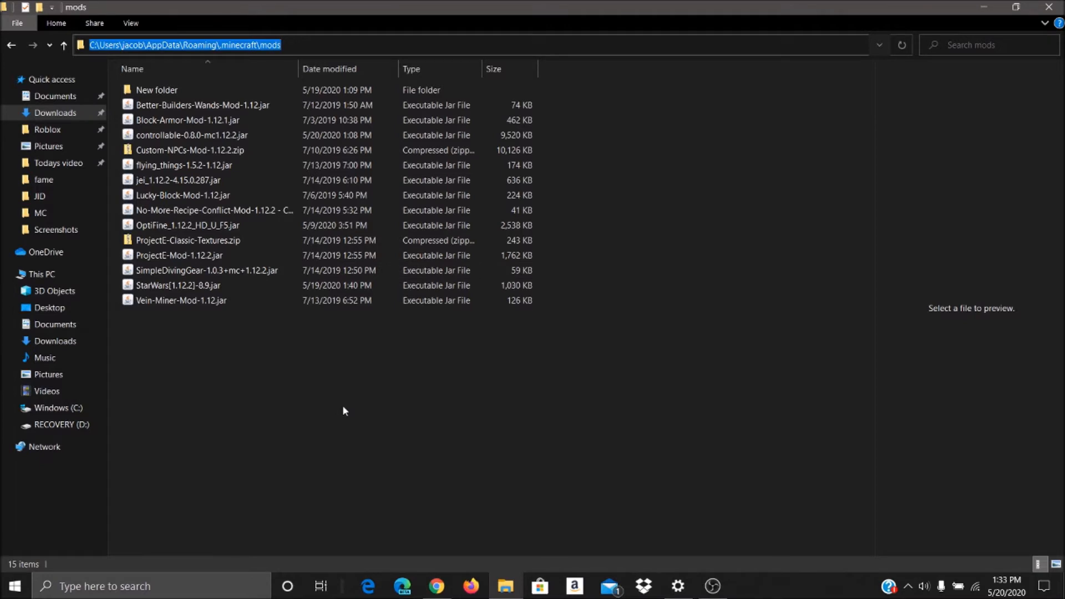
mouse_move(462, 477)
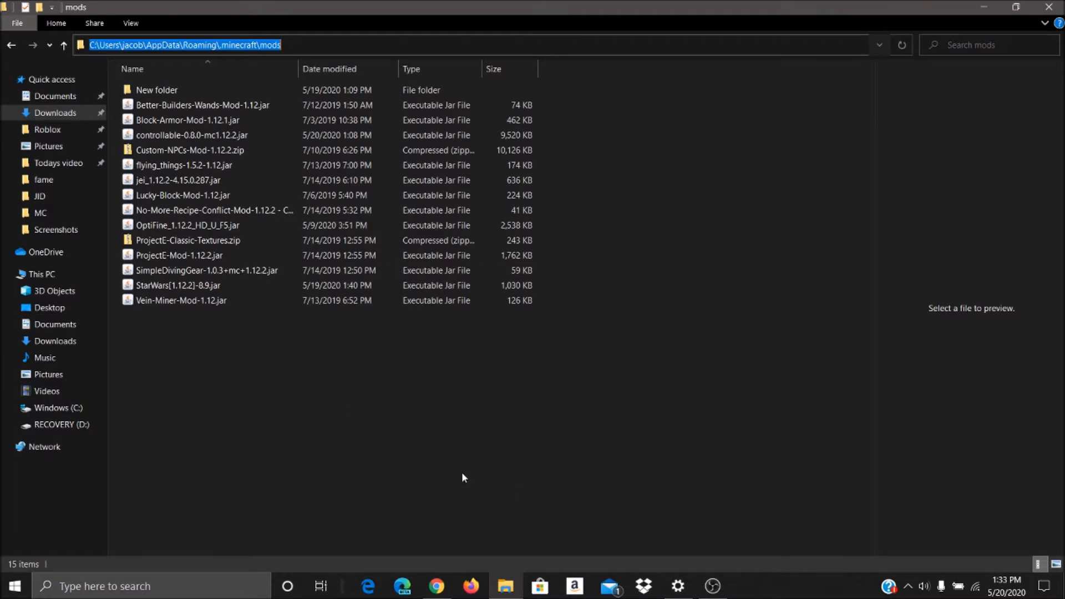
mouse_move(676, 576)
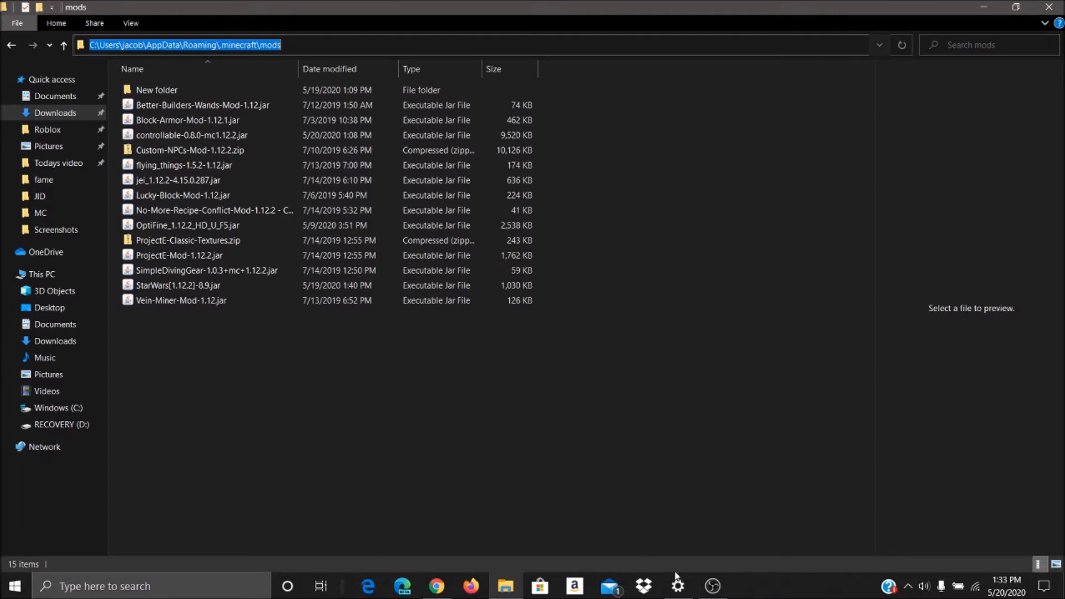
mouse_move(706, 559)
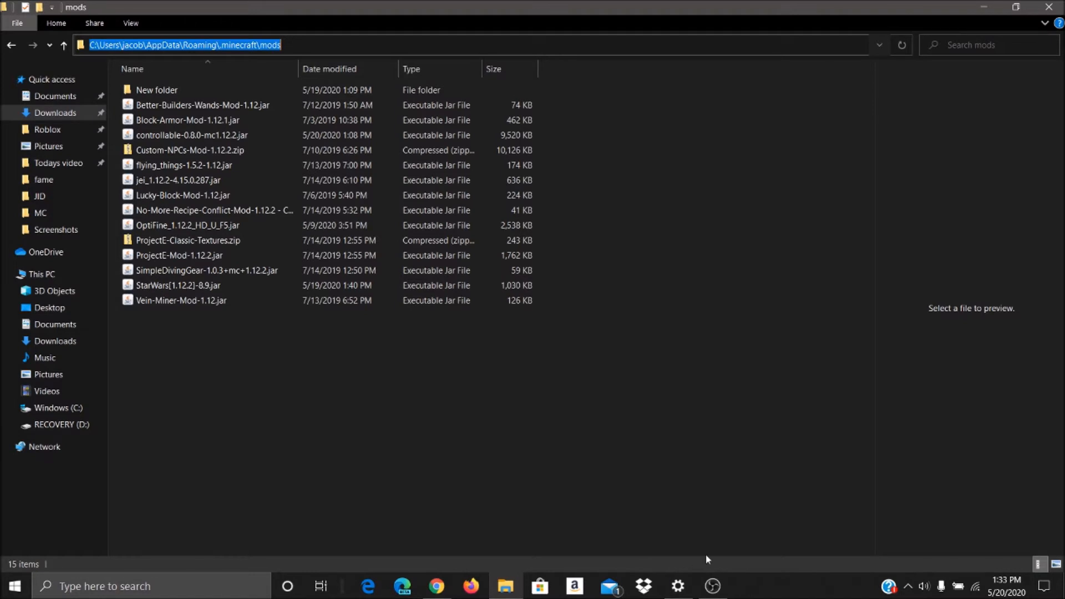
Open Windows Settings and start adding a new Bluetooth device.
click(677, 585)
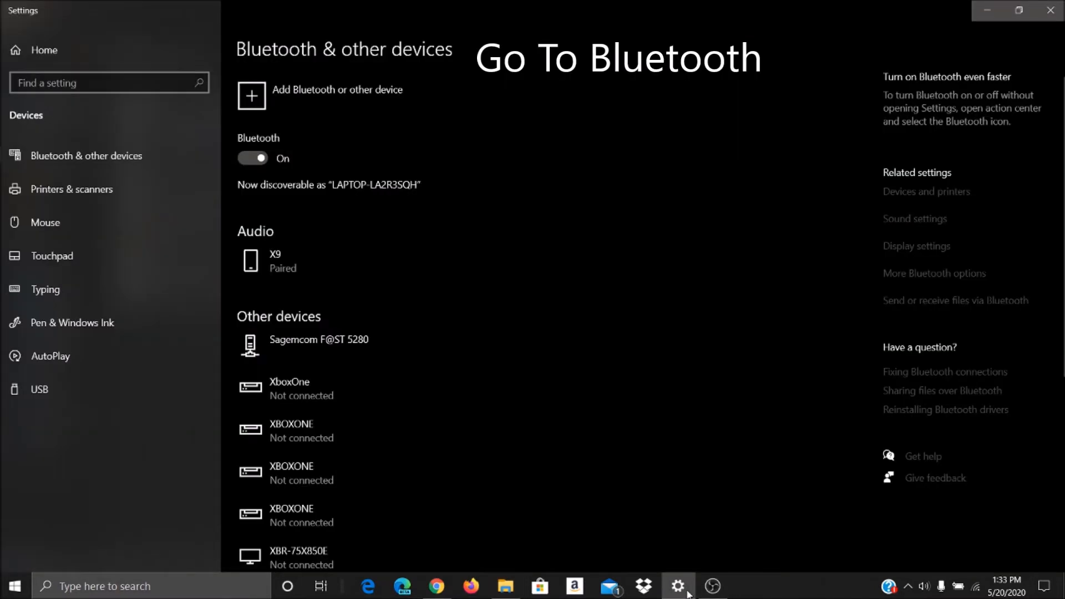
mouse_move(313, 109)
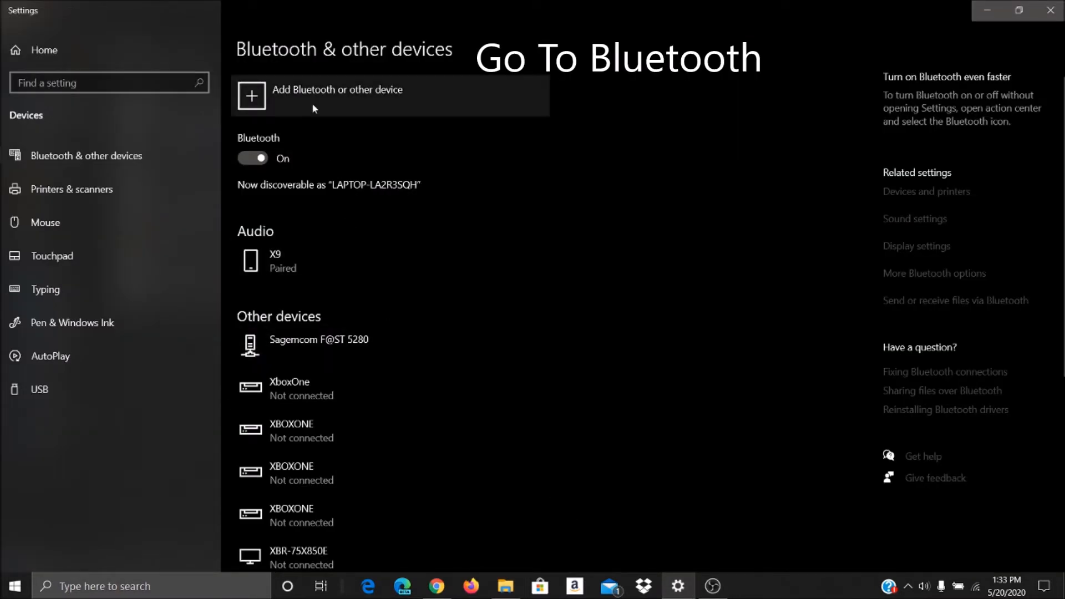
click(336, 95)
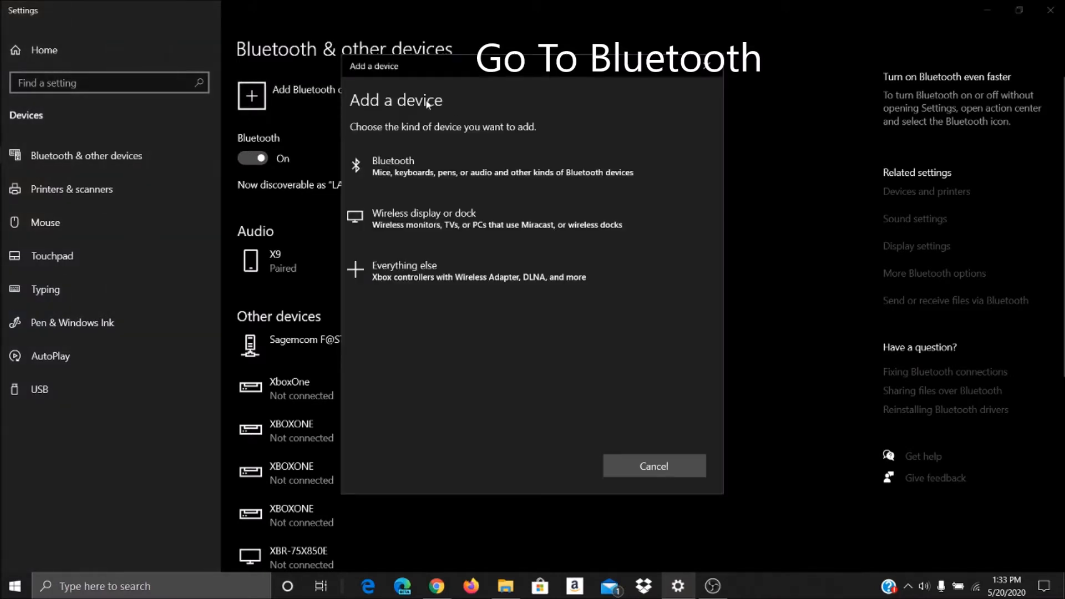
click(392, 166)
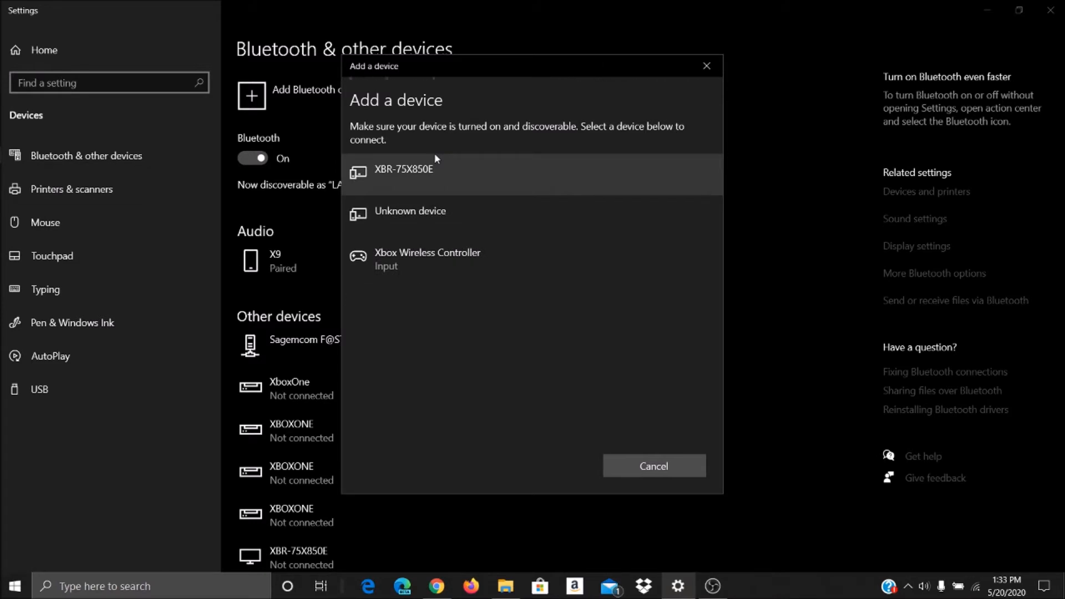
Pair the Xbox Wireless Controller, retrying once, and close the finished pairing dialog.
click(427, 258)
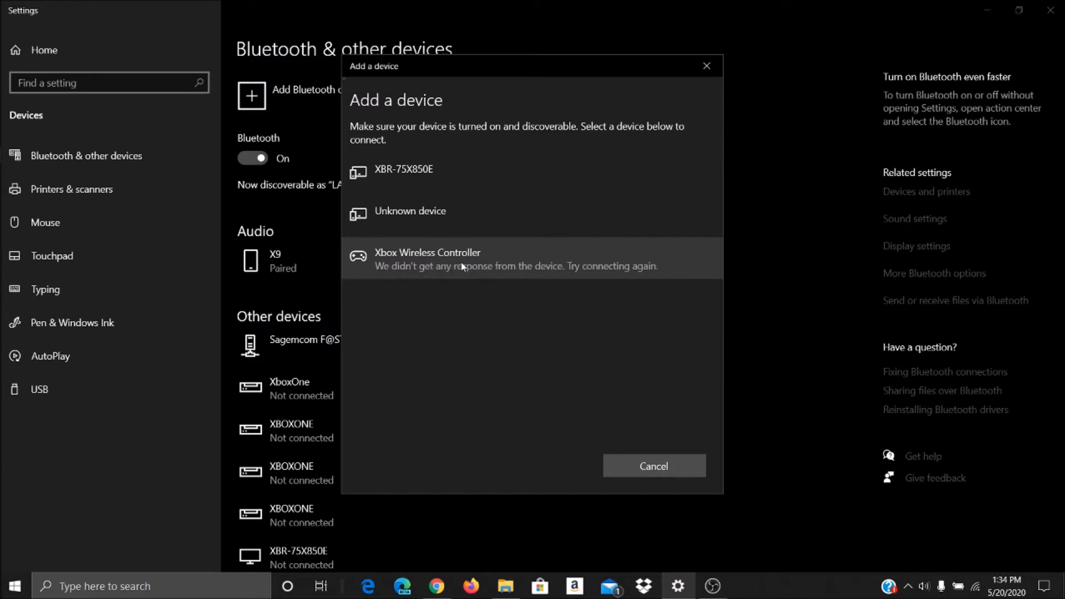
click(428, 258)
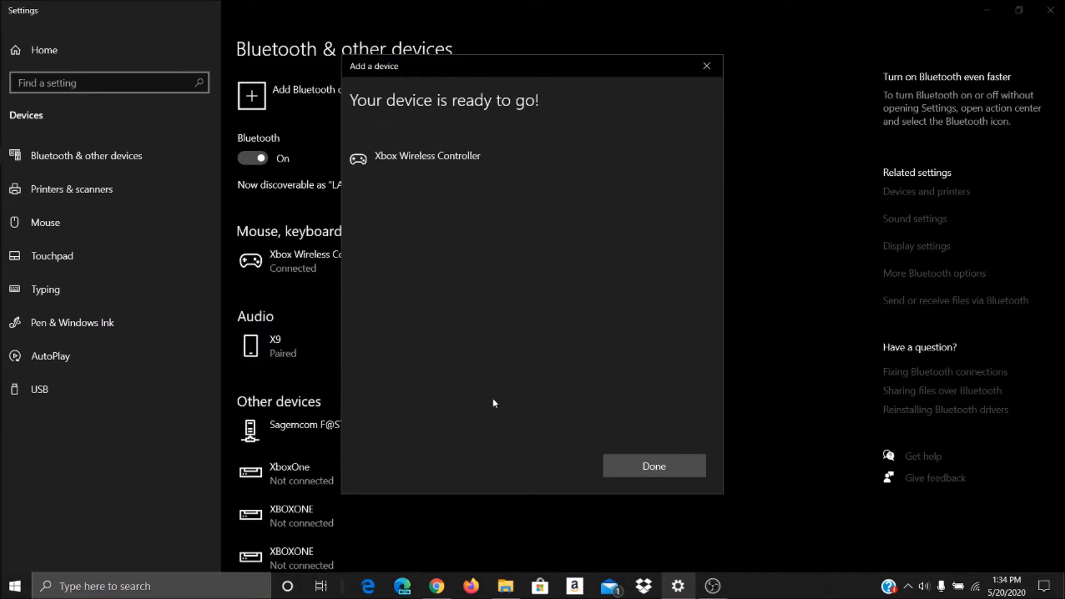
click(653, 465)
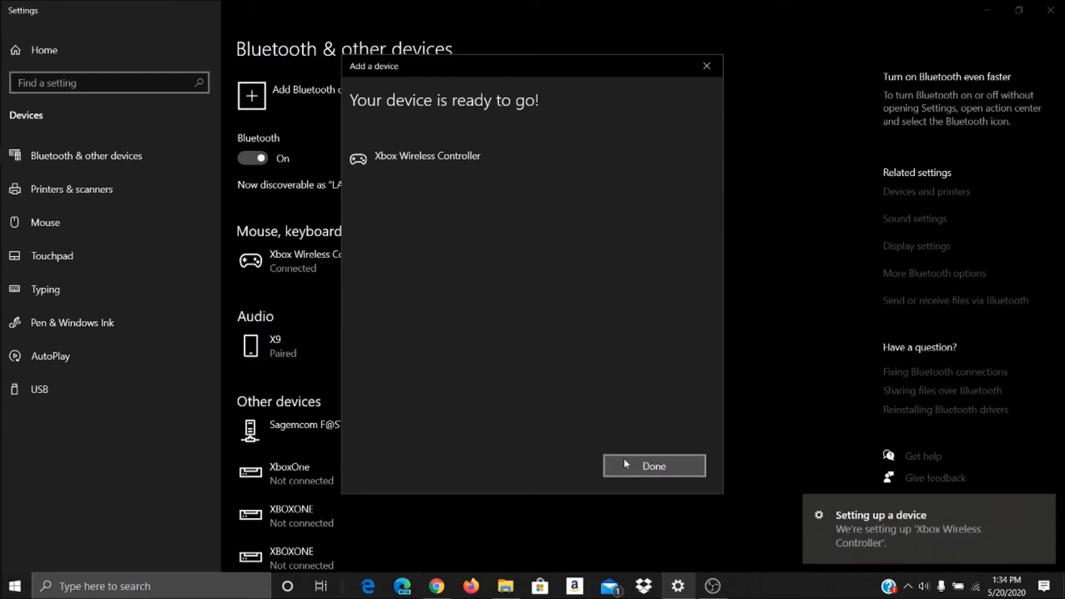
click(653, 466)
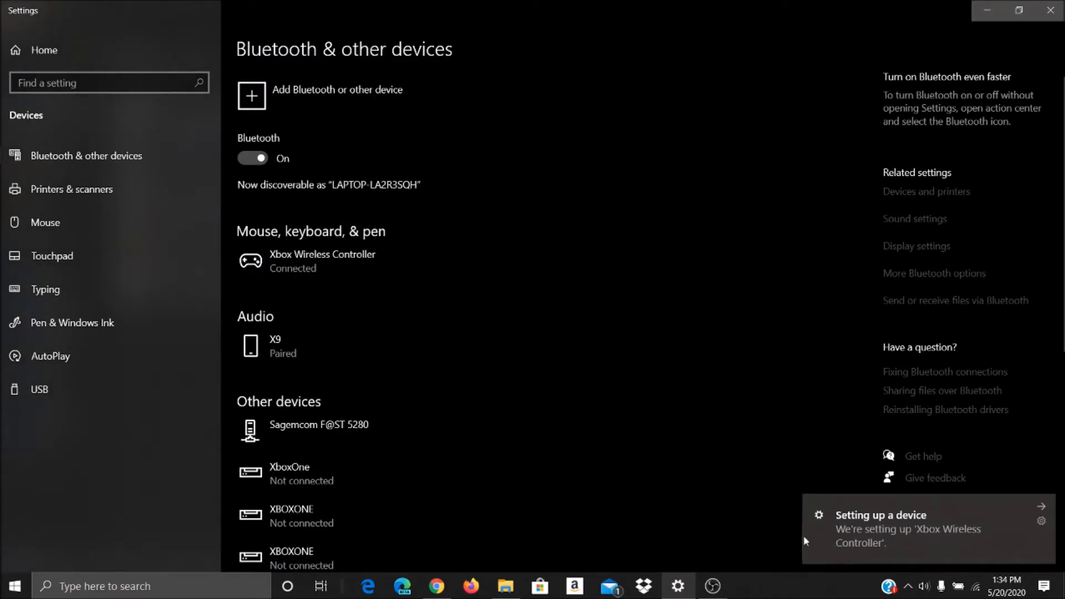
mouse_move(756, 523)
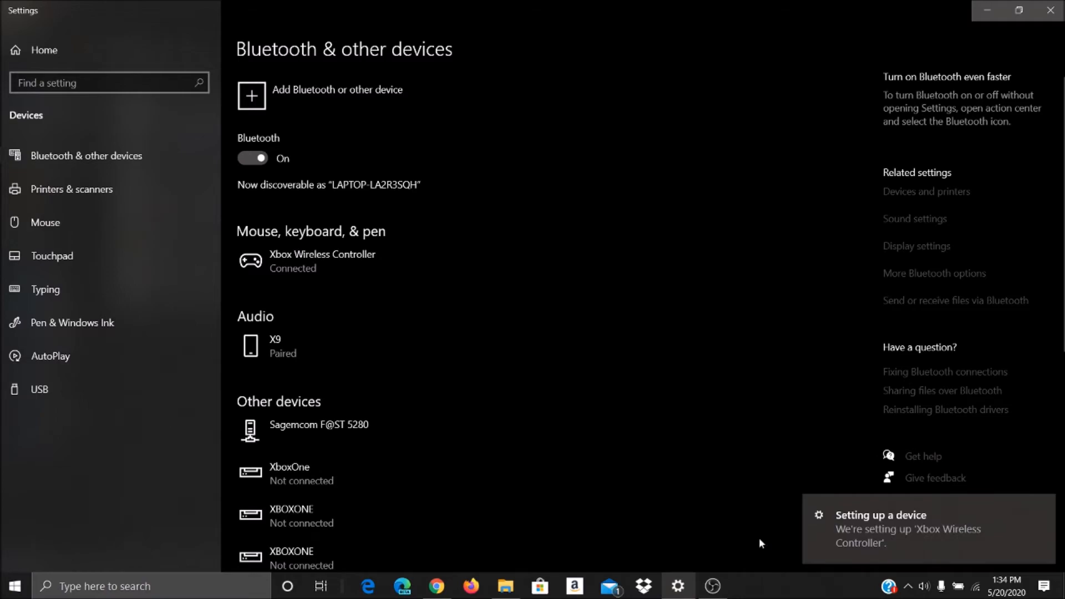
click(746, 587)
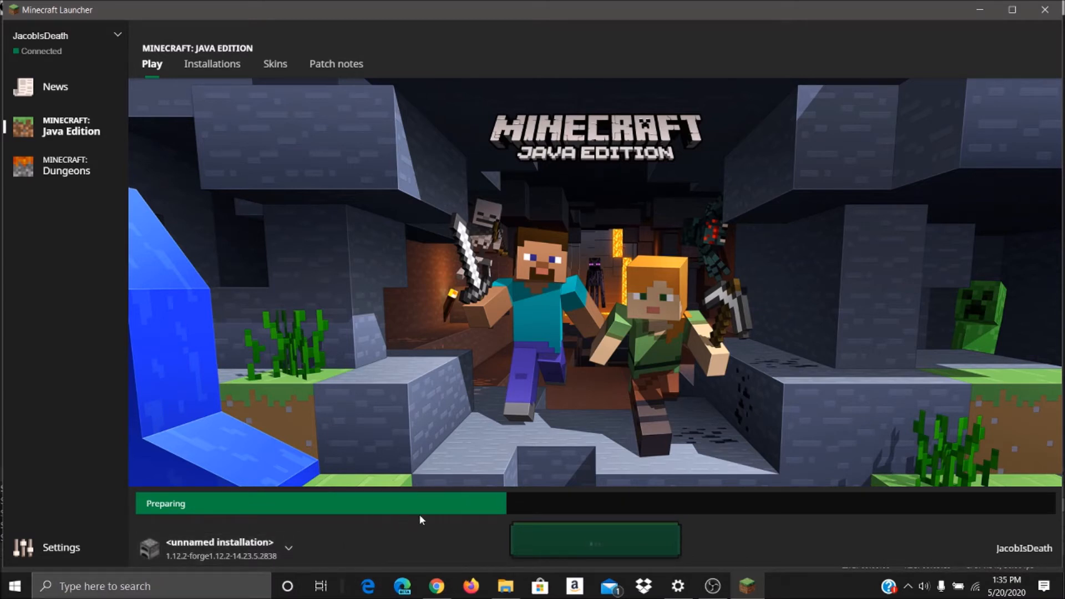
mouse_move(439, 561)
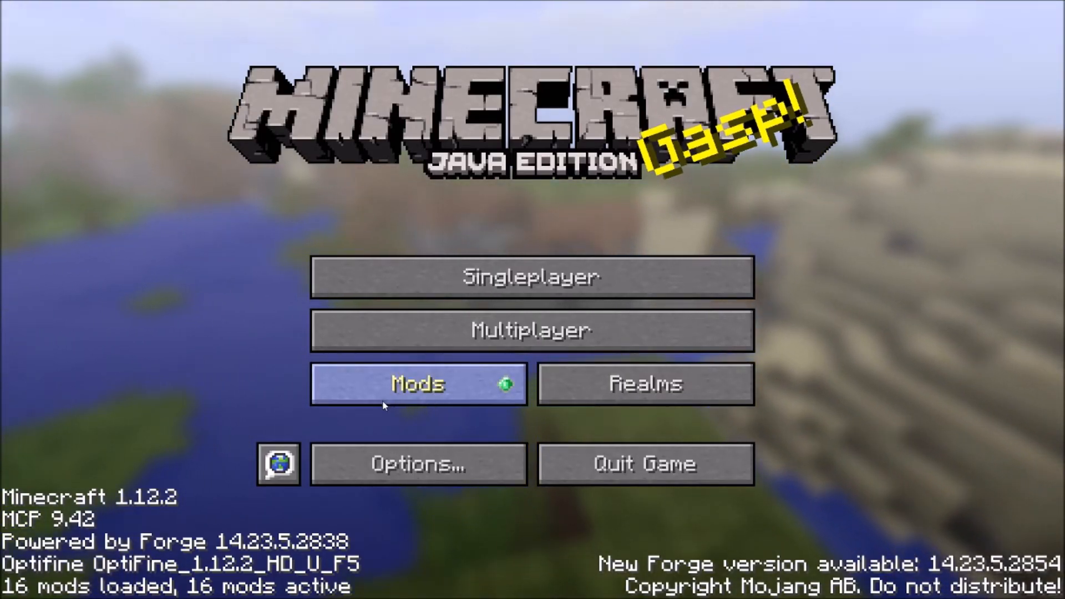
click(417, 383)
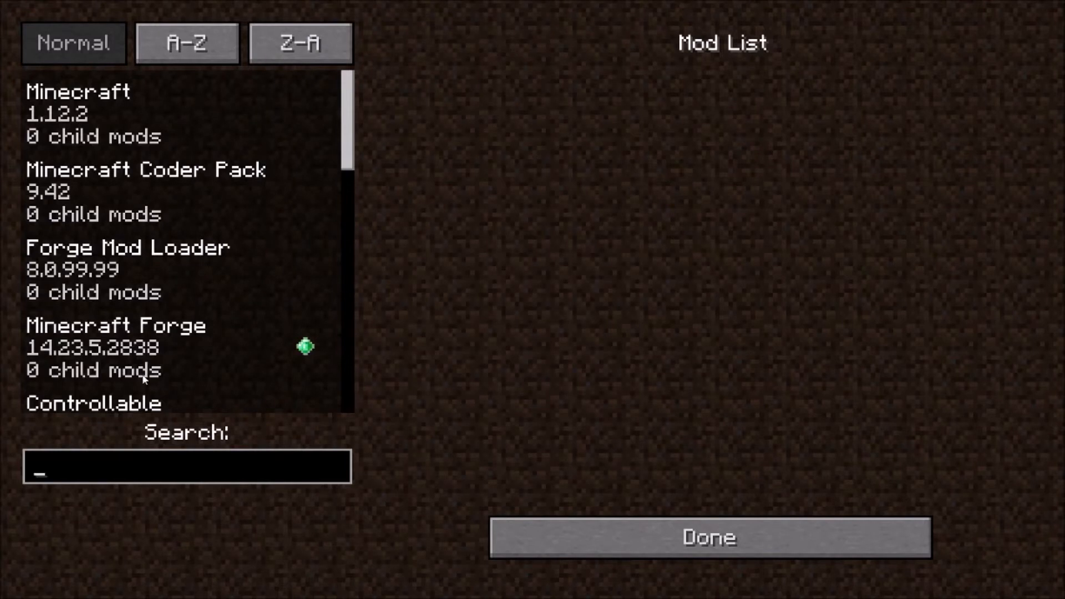
text(contr)
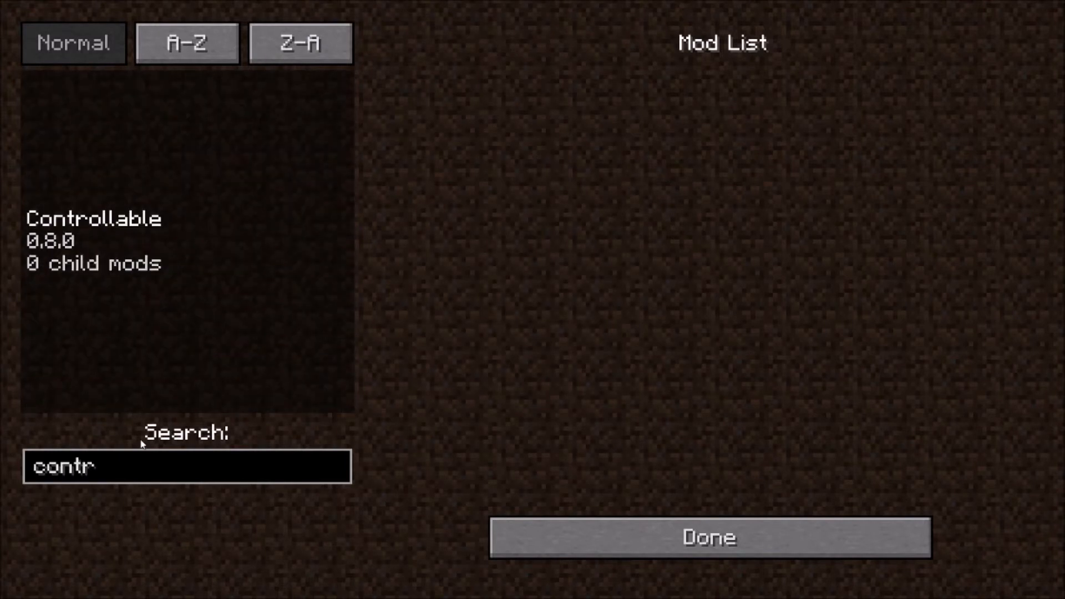
click(180, 240)
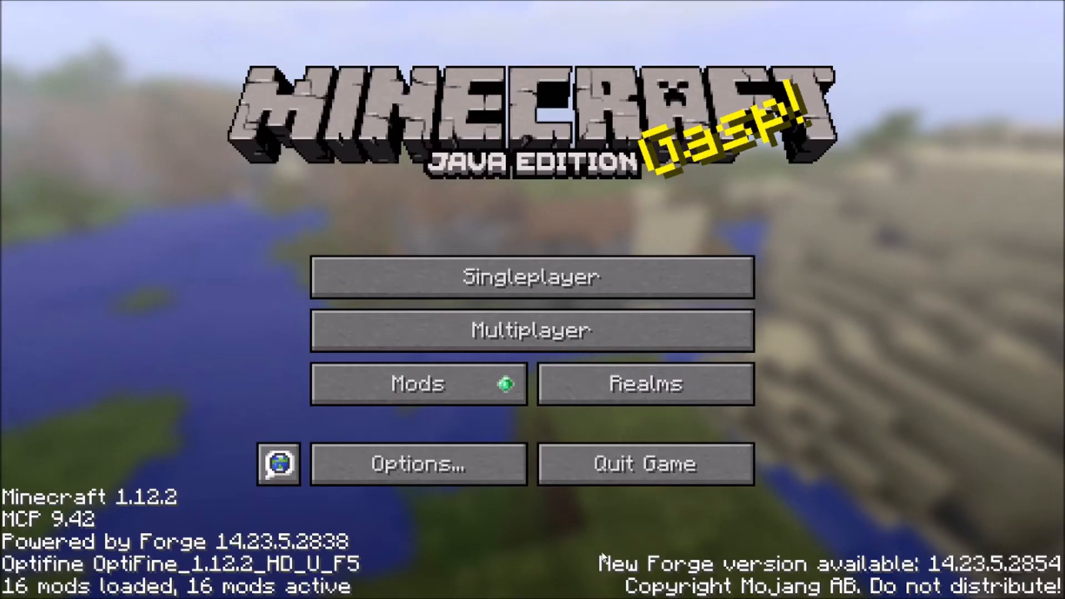
click(531, 276)
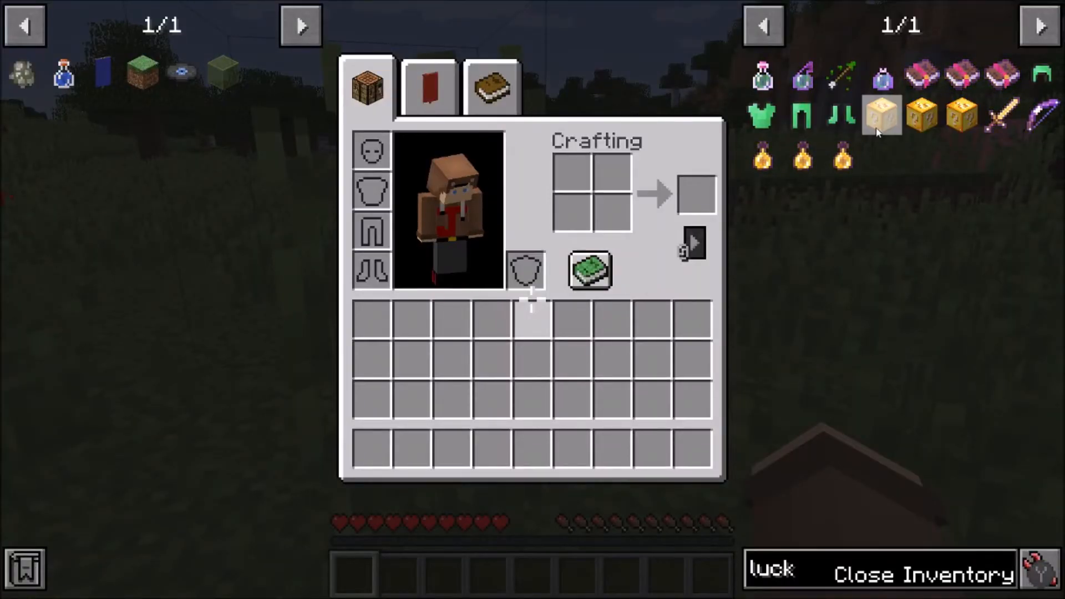
Choose Singleplayer to load a world for controller play.
click(881, 114)
text(/effect)
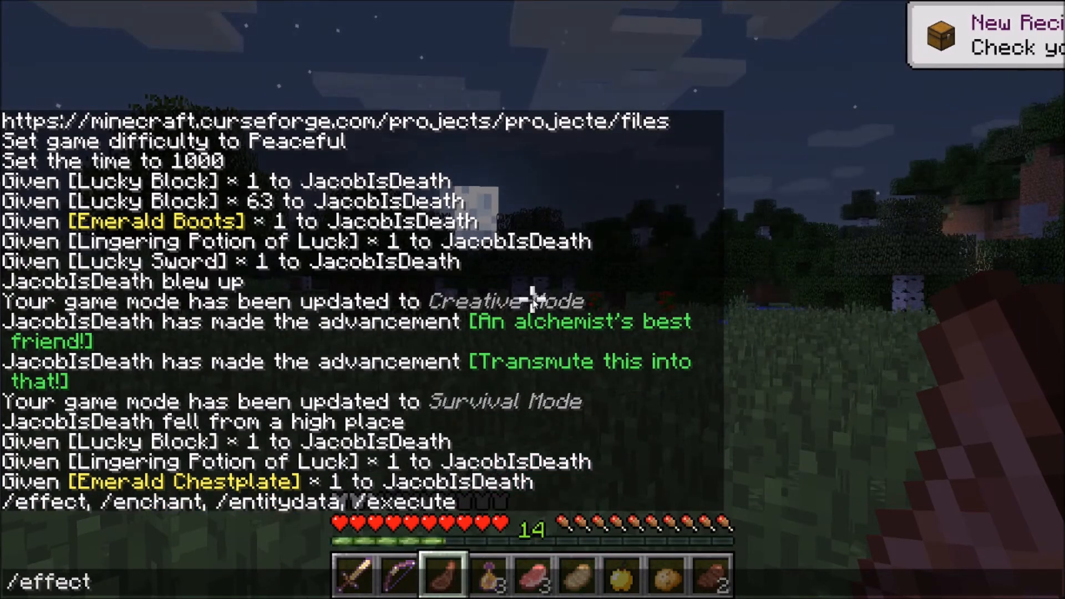
Run the /effect clear command on player JacobIsDeath to remove all effects.
text(JacobIsDeath minecraft:)
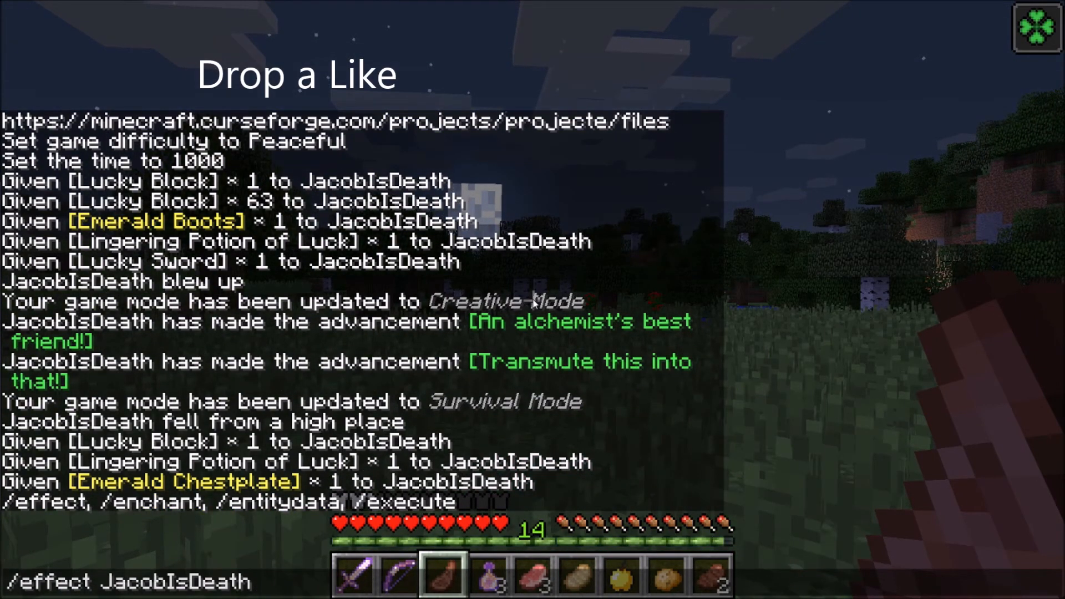
key(enter)
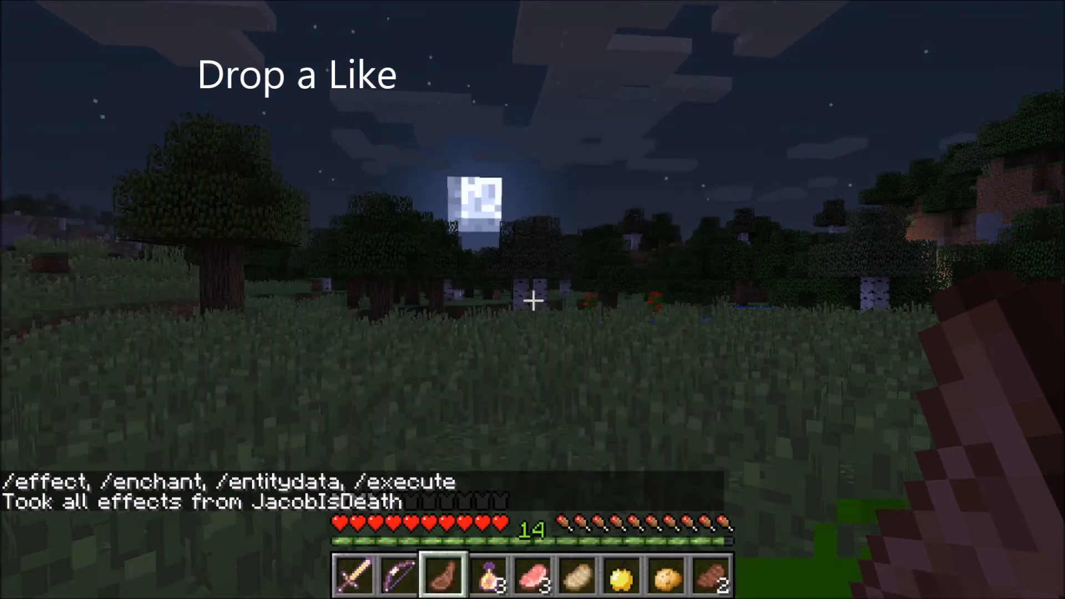